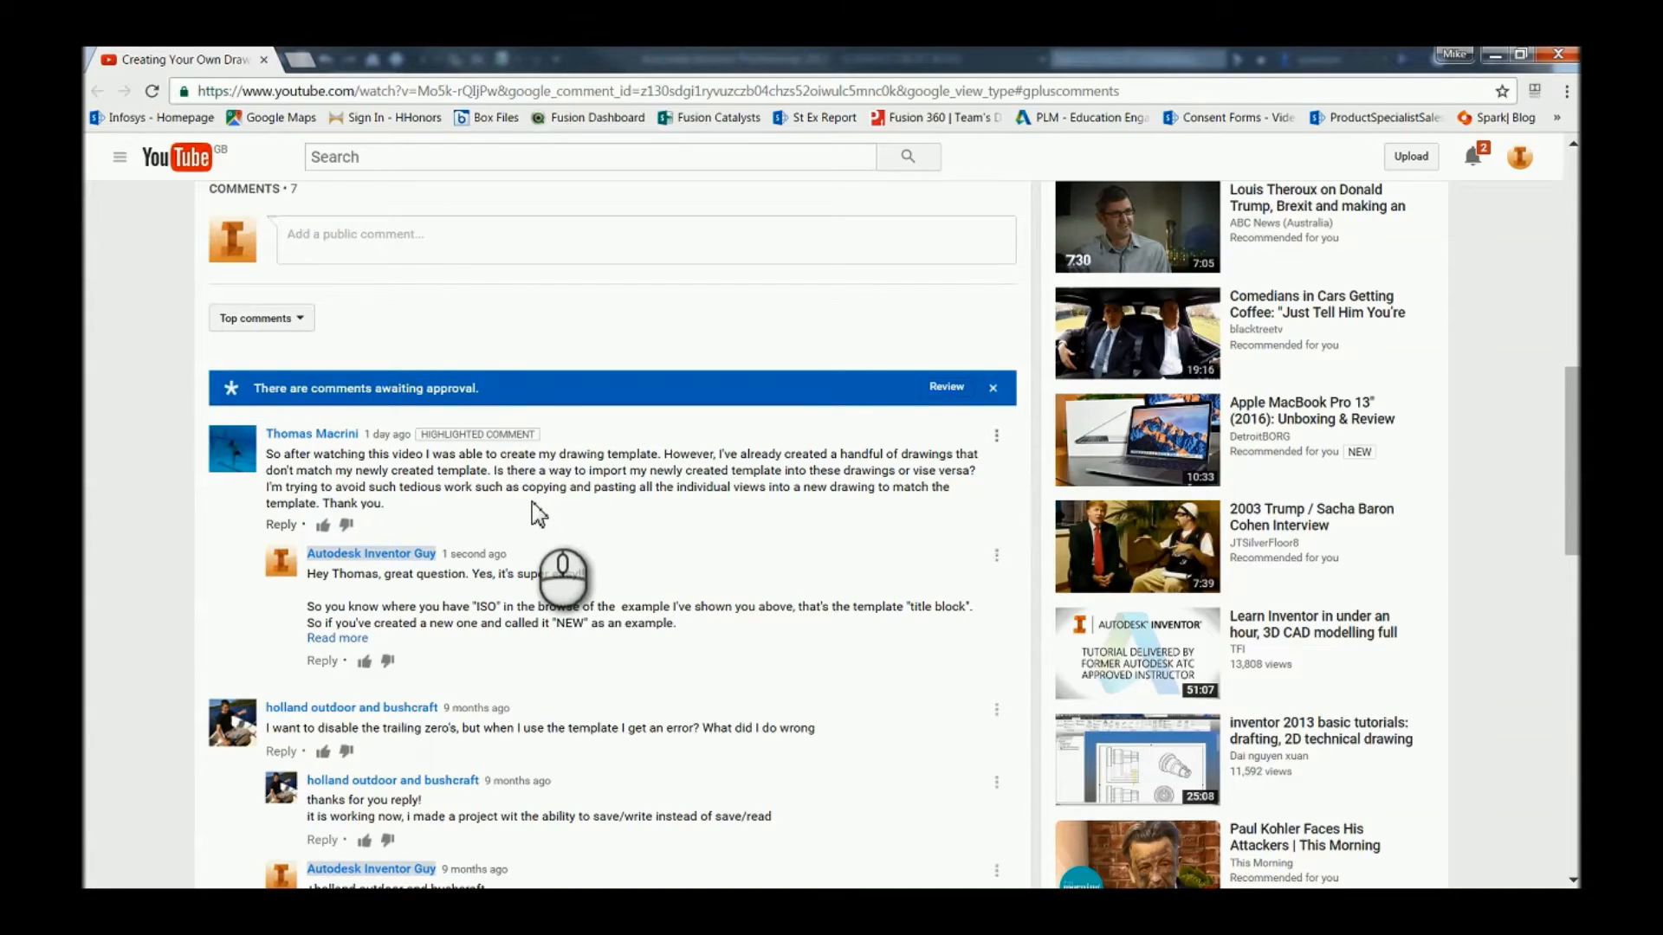
mouse_move(765, 490)
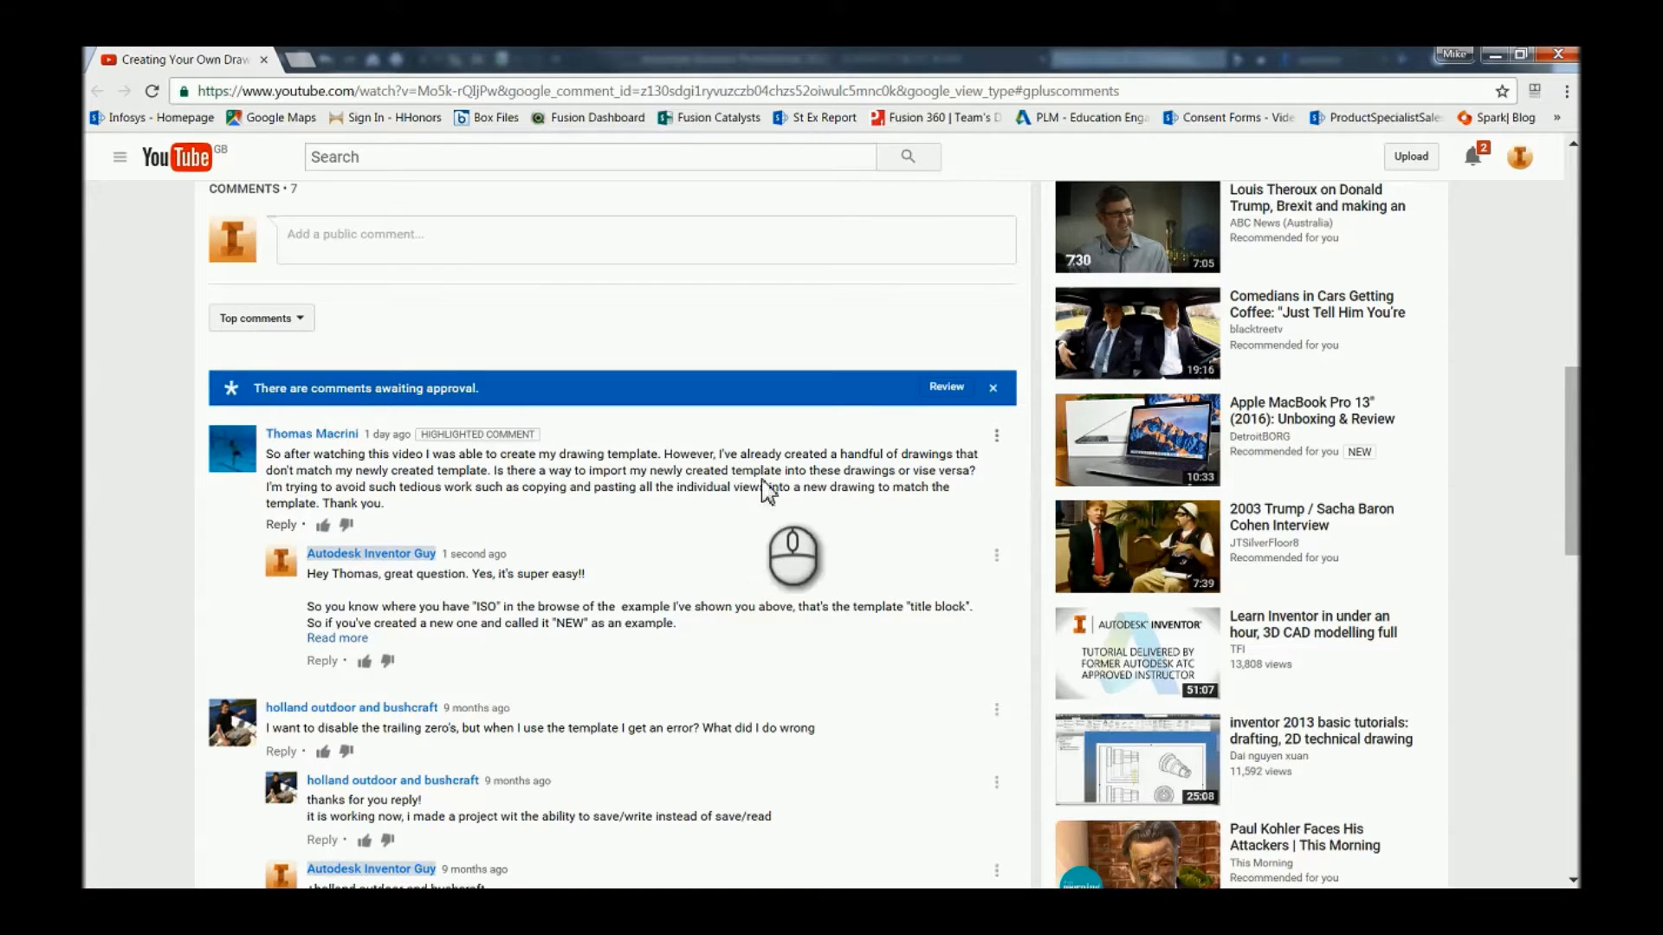
mouse_move(783, 490)
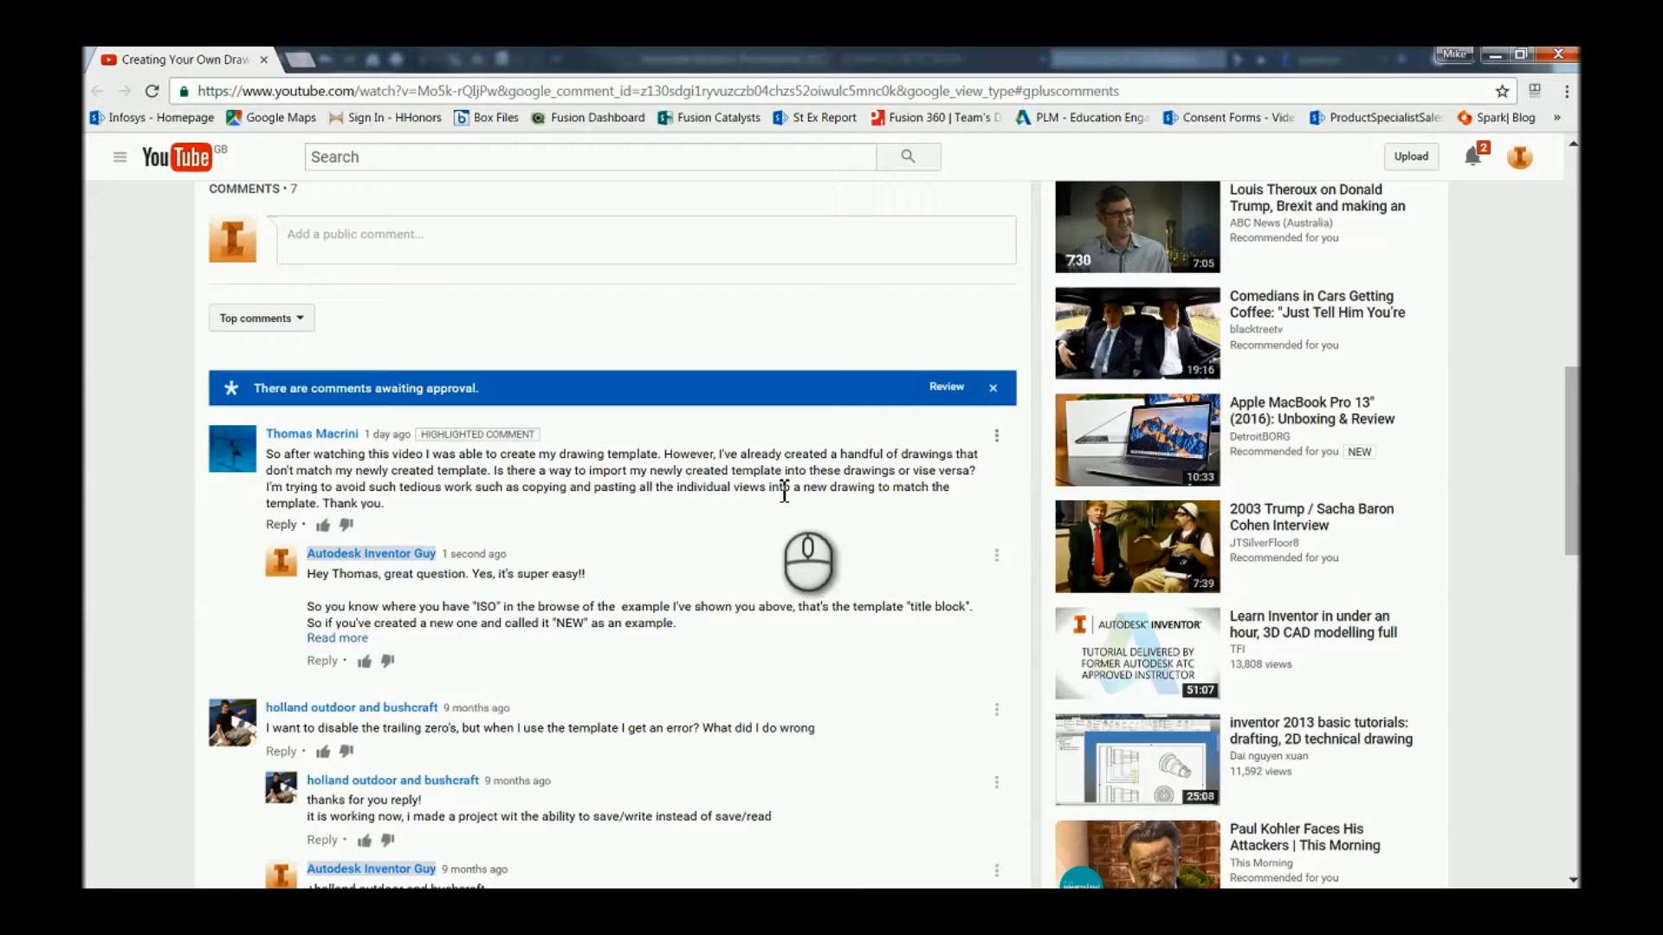
mouse_move(764, 574)
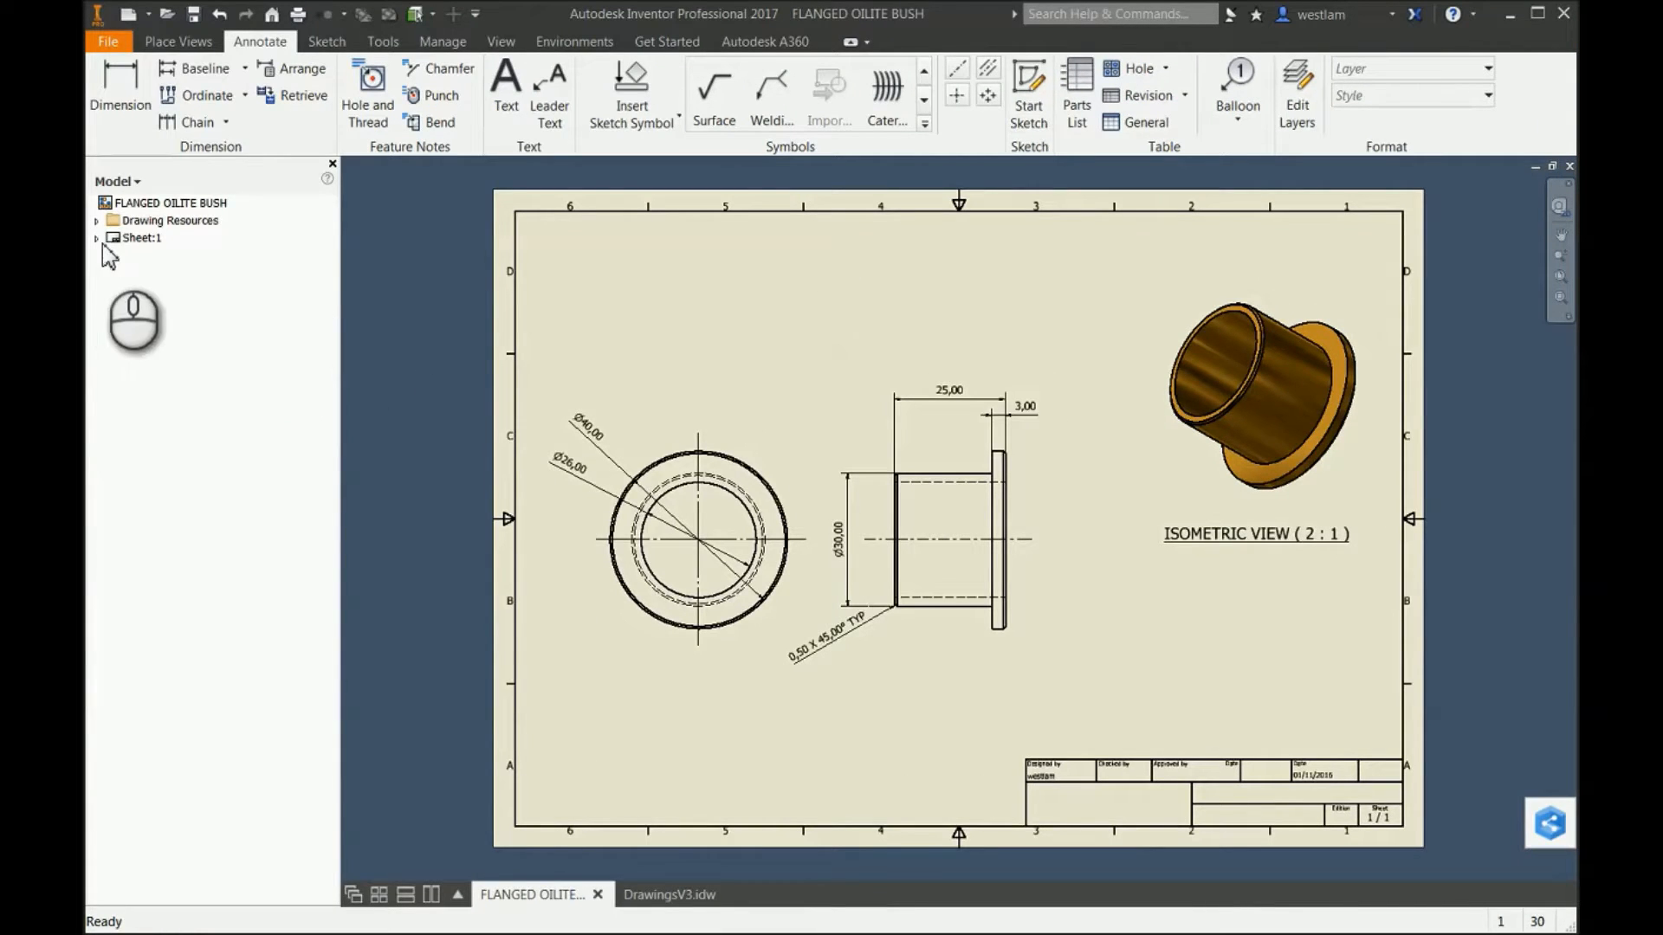
- Expand Drawing Resources > Title Blocks in the bush drawing, then switch to DrawingsV3.idw
left_click(170, 203)
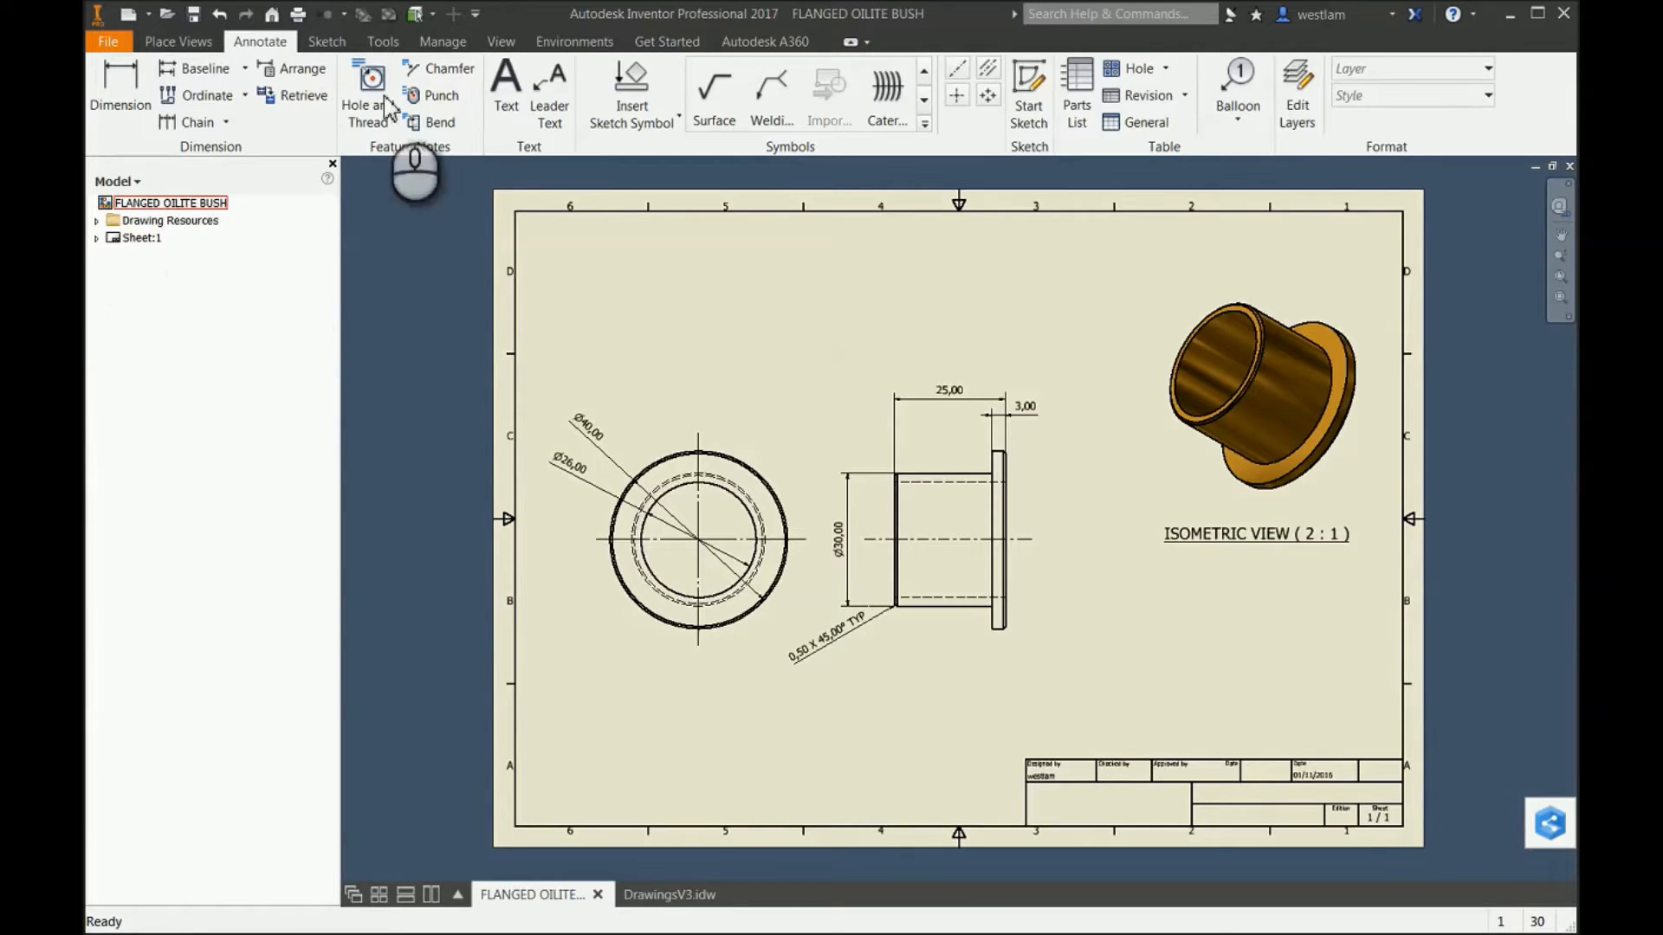
left_click(97, 220)
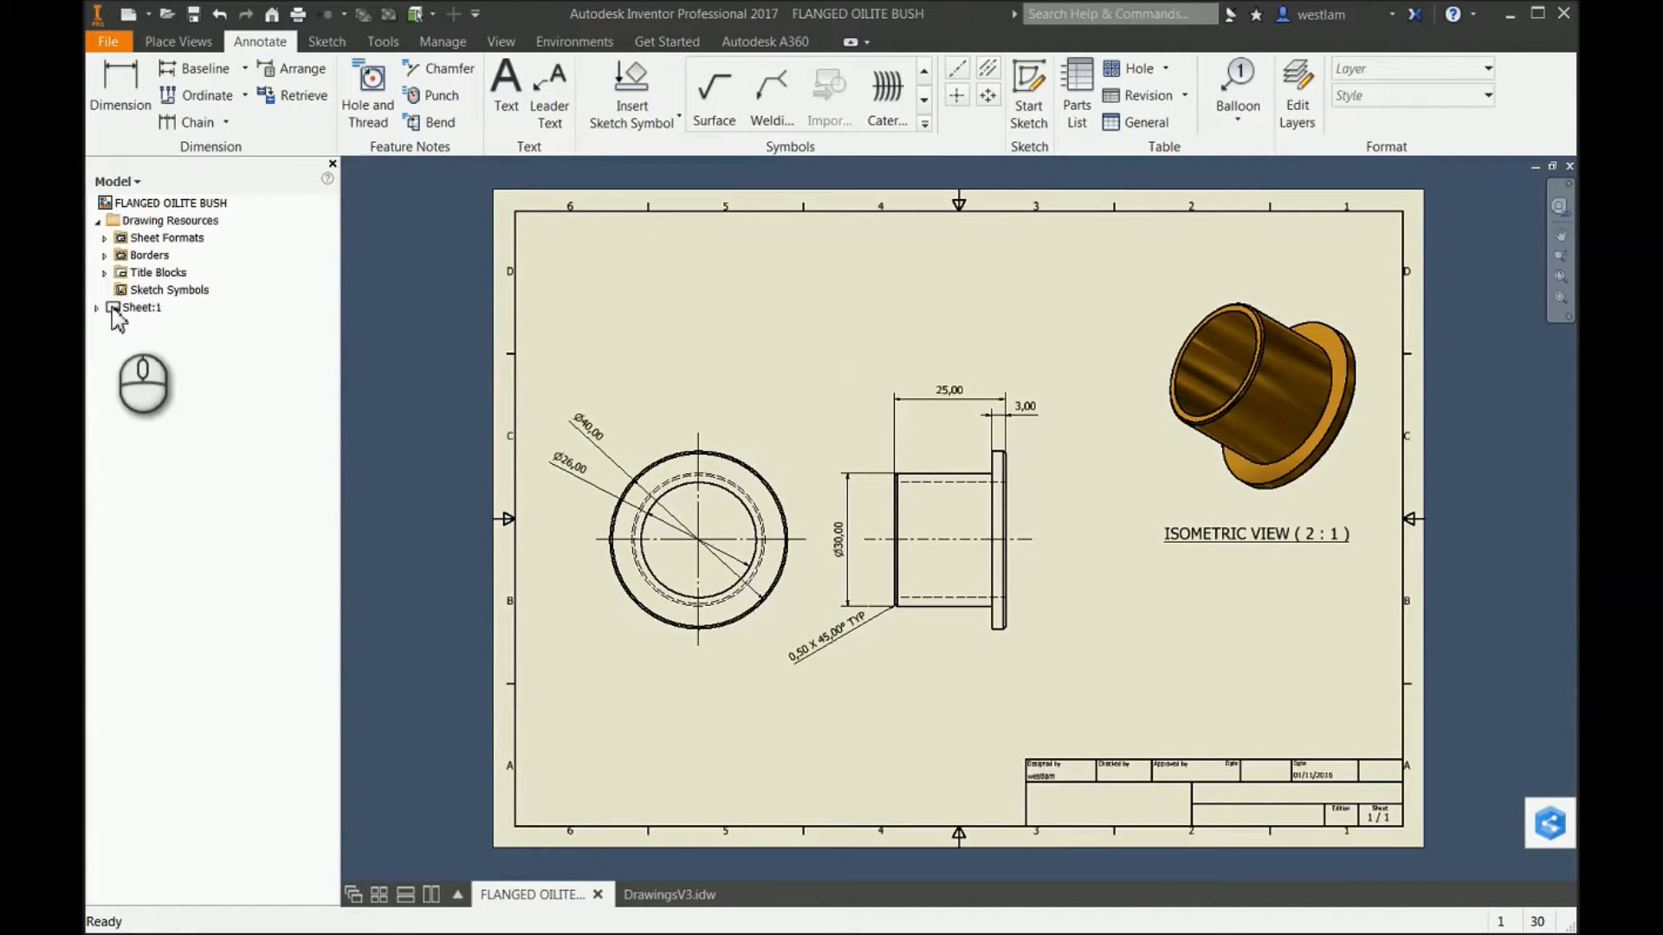
left_click(105, 272)
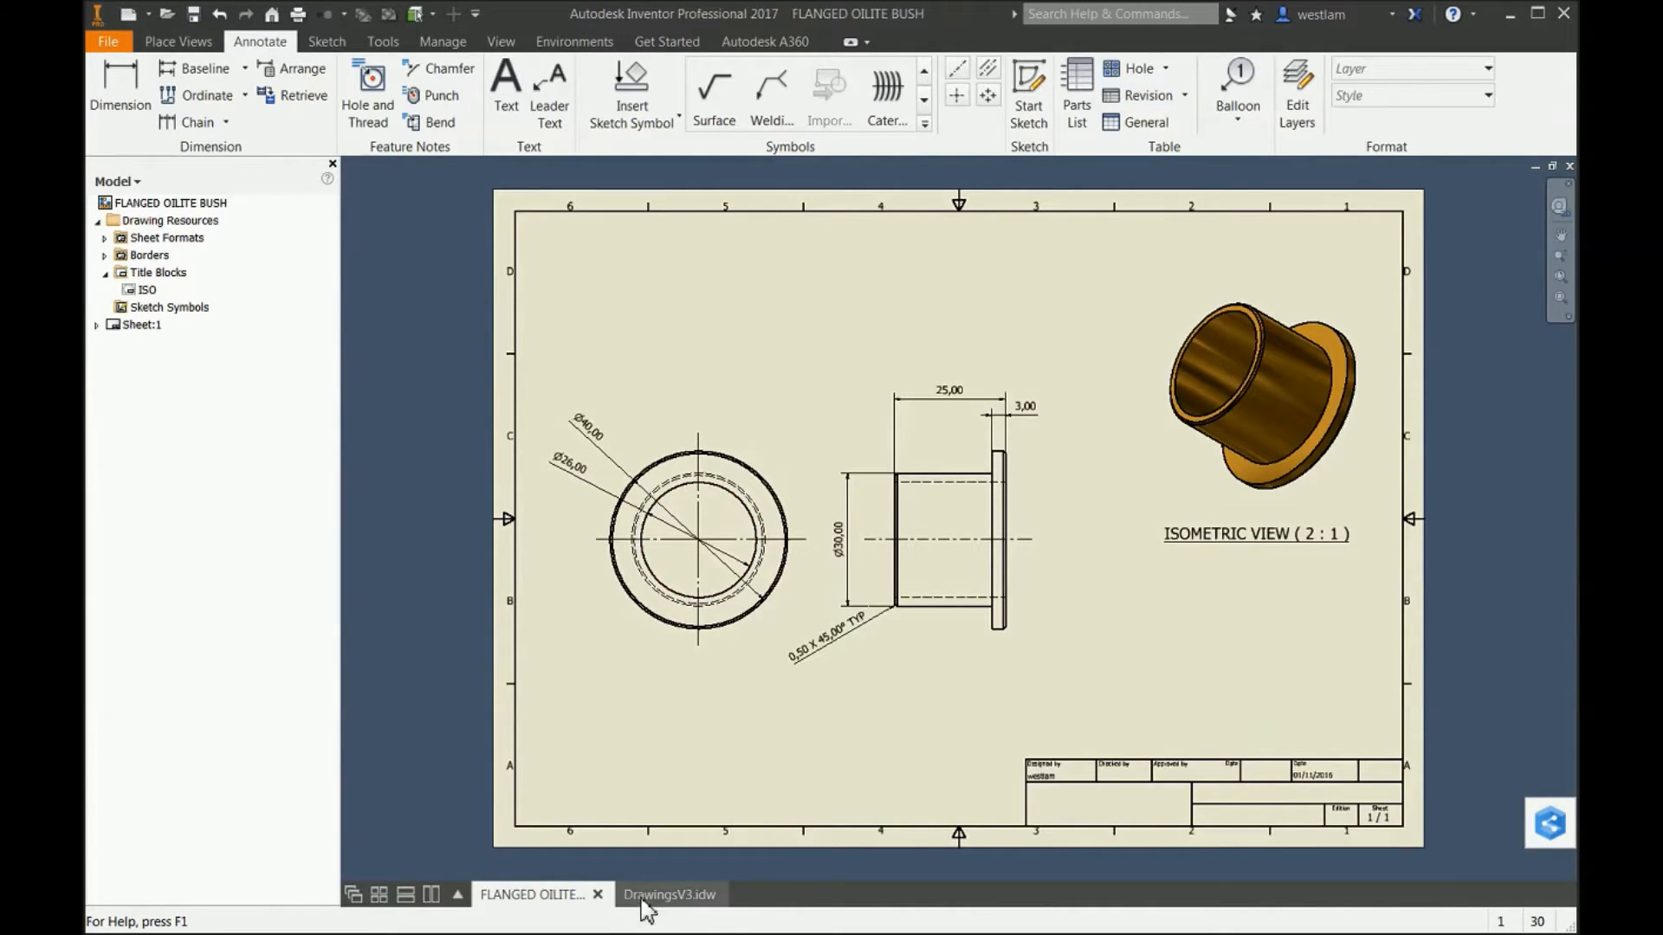
left_click(669, 894)
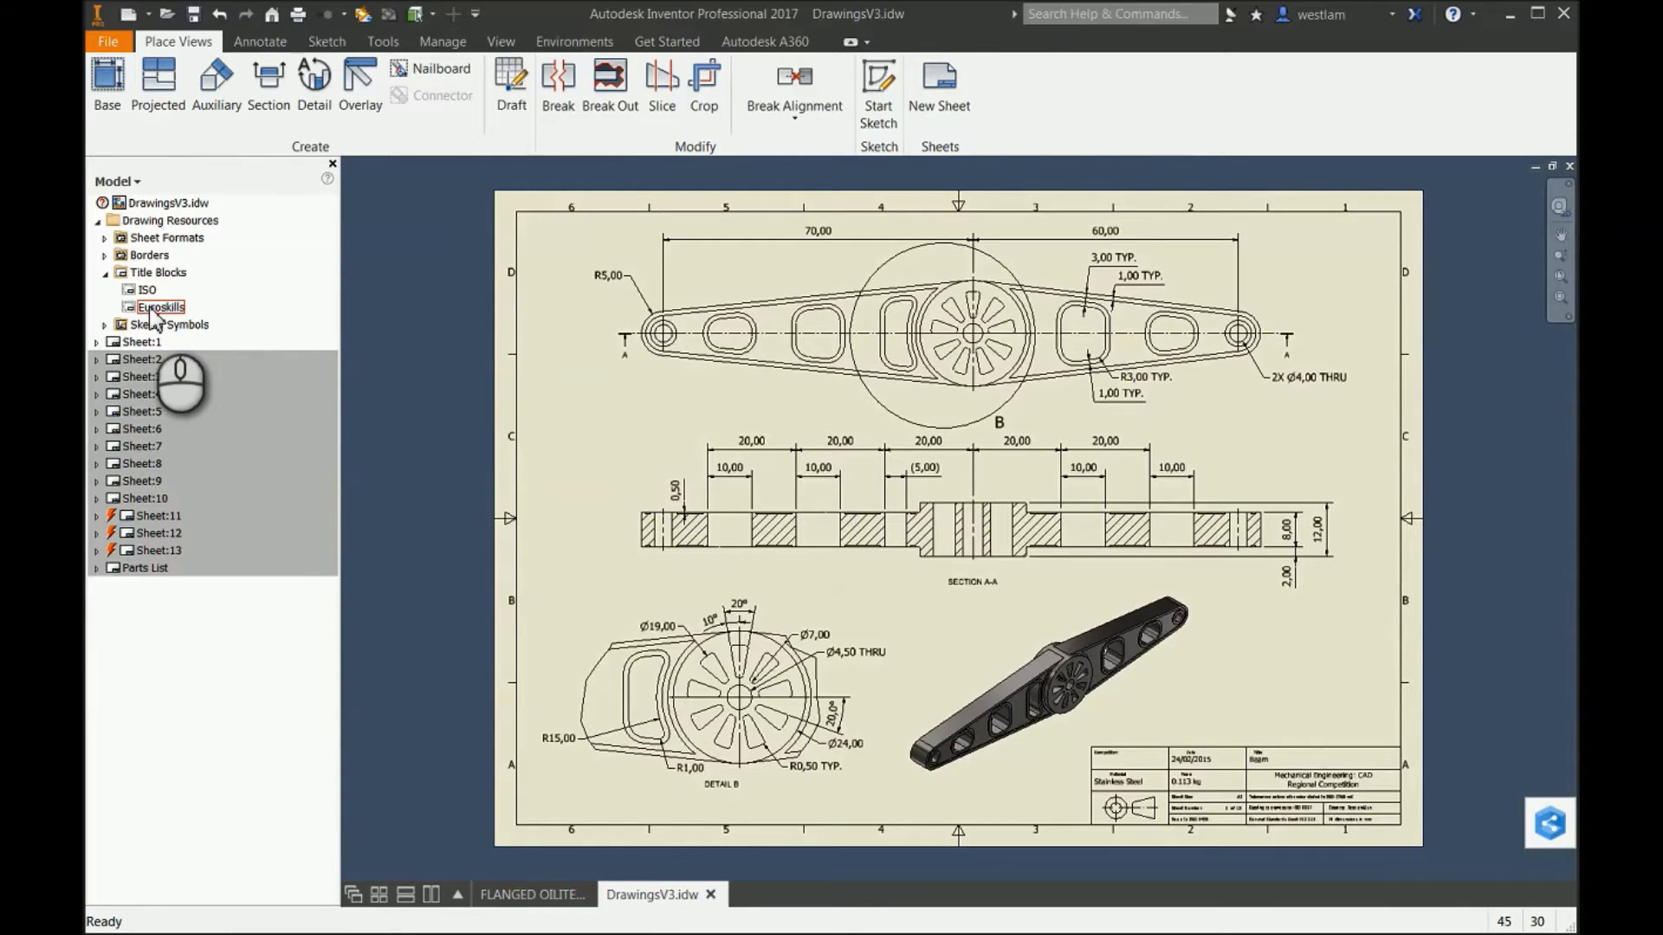
- Copy the Euroskills title block in DrawingsV3.idw and return to the bush drawing
right_click(159, 307)
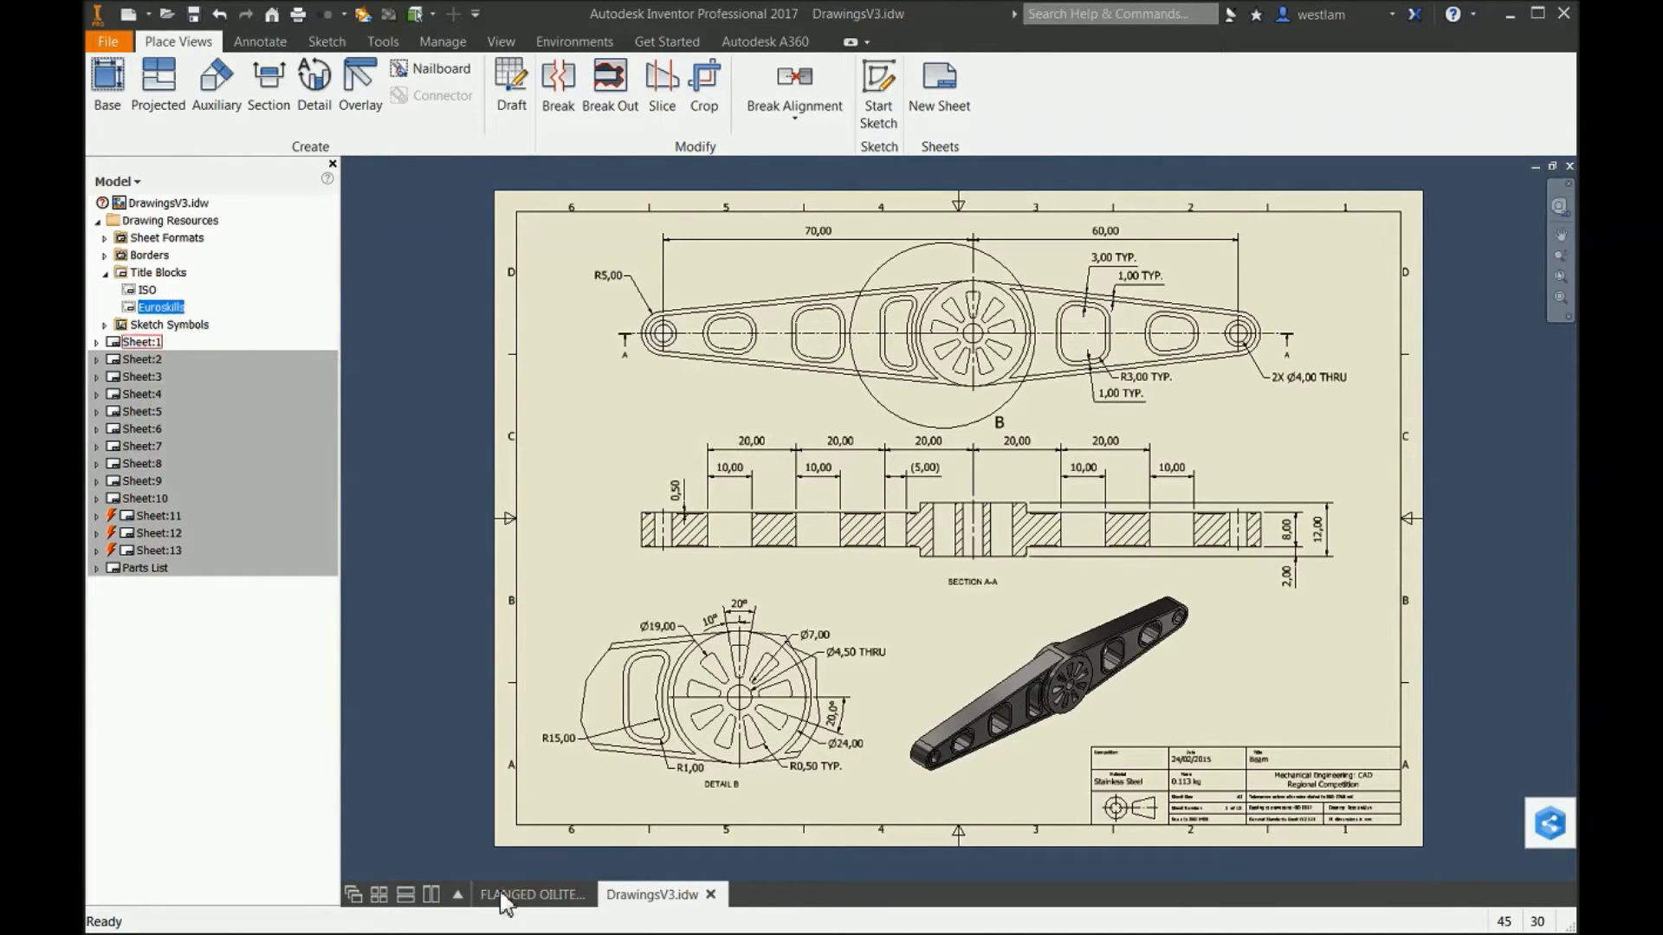
left_click(532, 894)
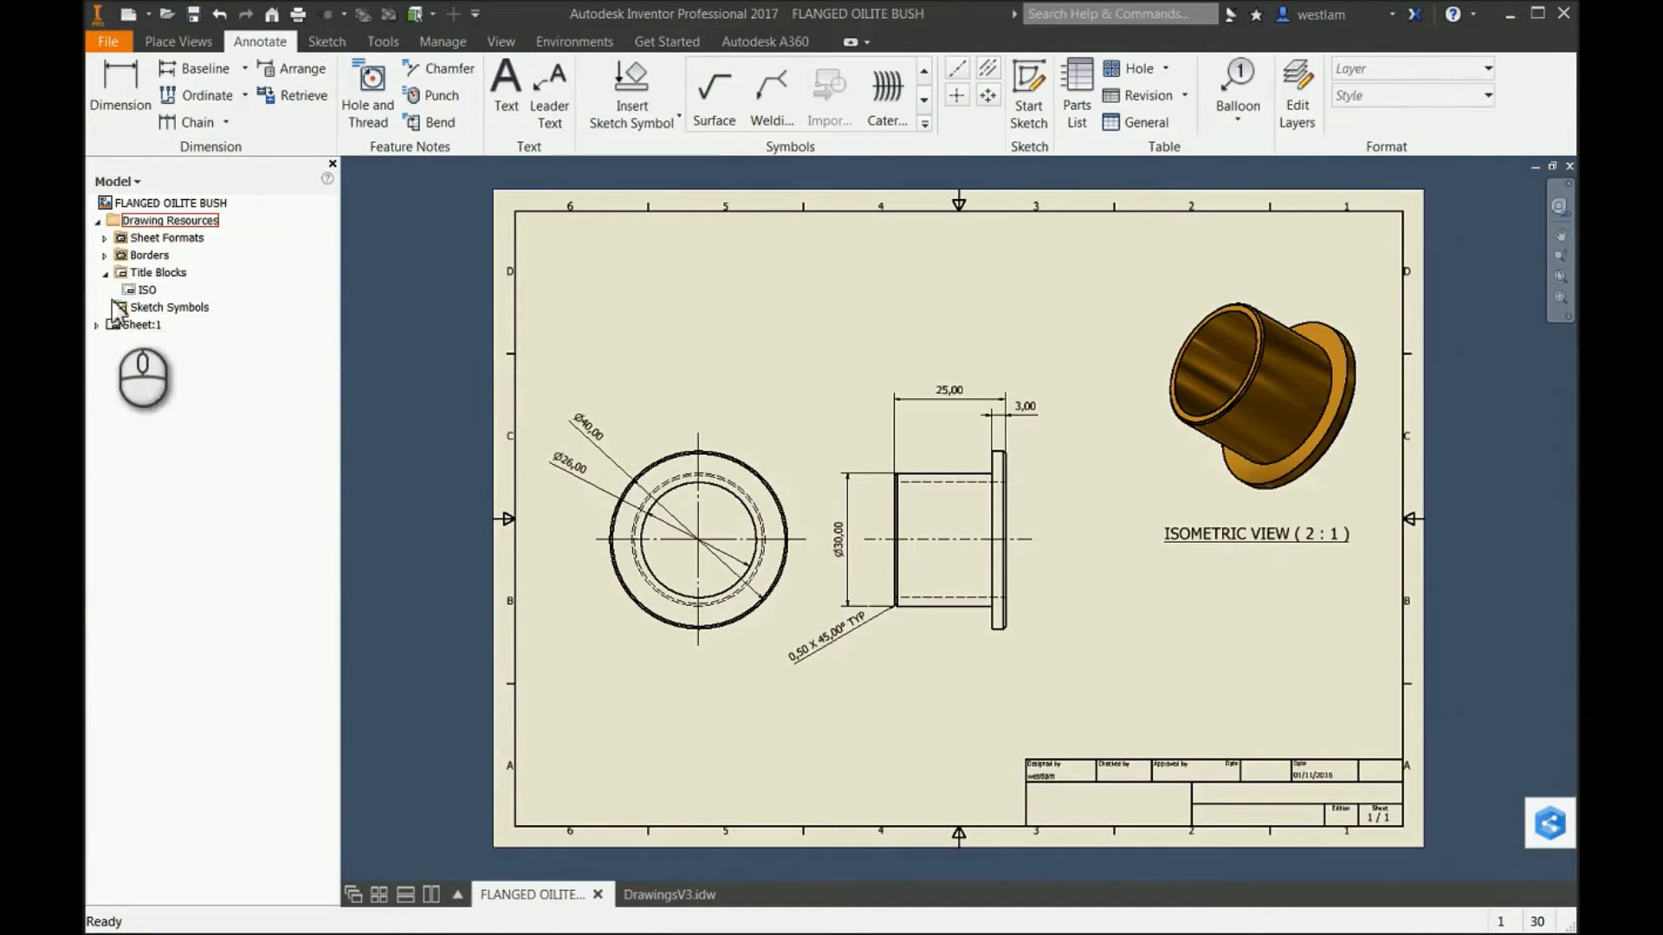
- Paste Euroskills into Drawing Resources and dismiss the existing-title-block warning on insert
right_click(158, 272)
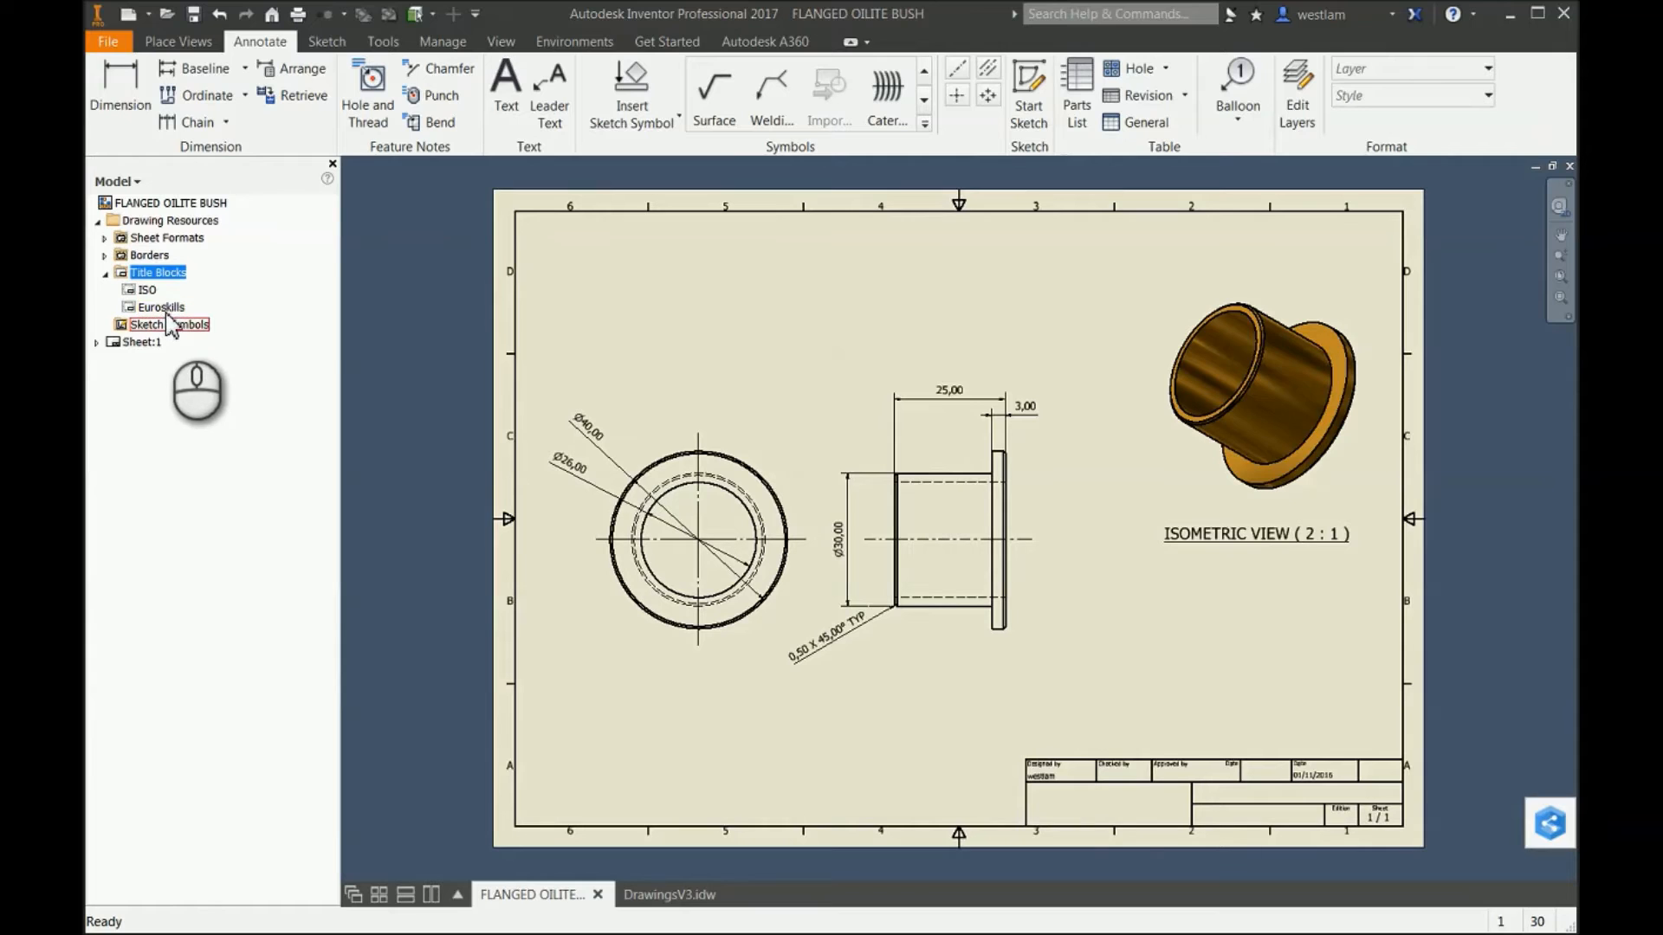
double_click(146, 289)
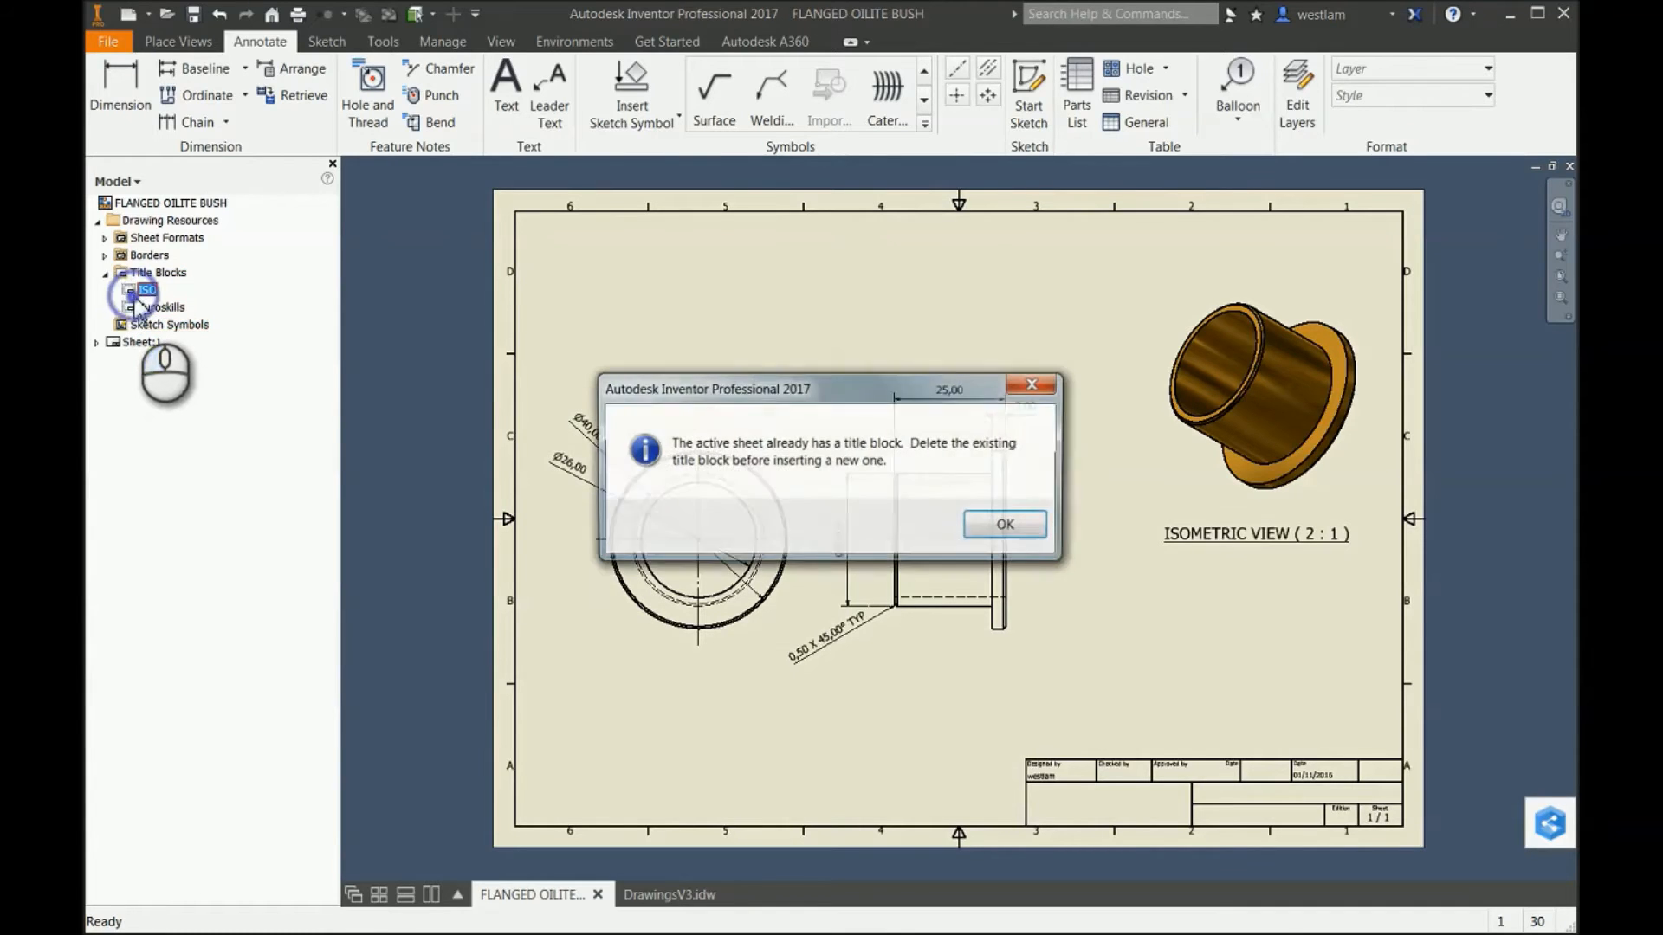
left_click(1003, 523)
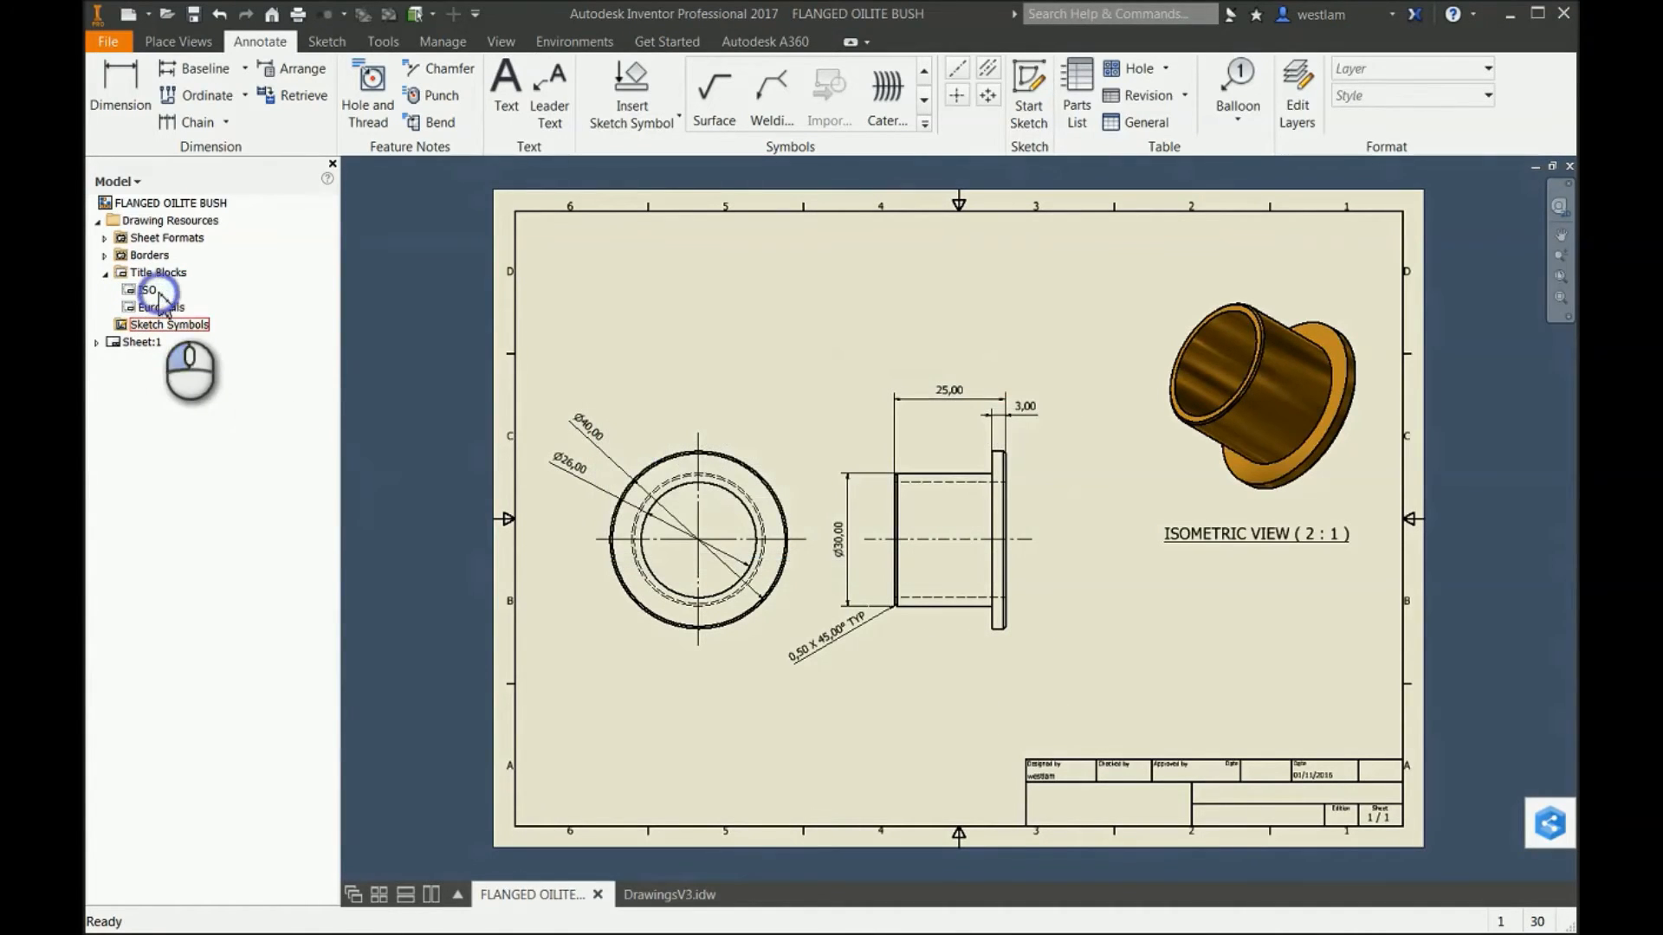
- Delete the ISO title block from Sheet:1, leaving the sheet without a title block
double_click(160, 306)
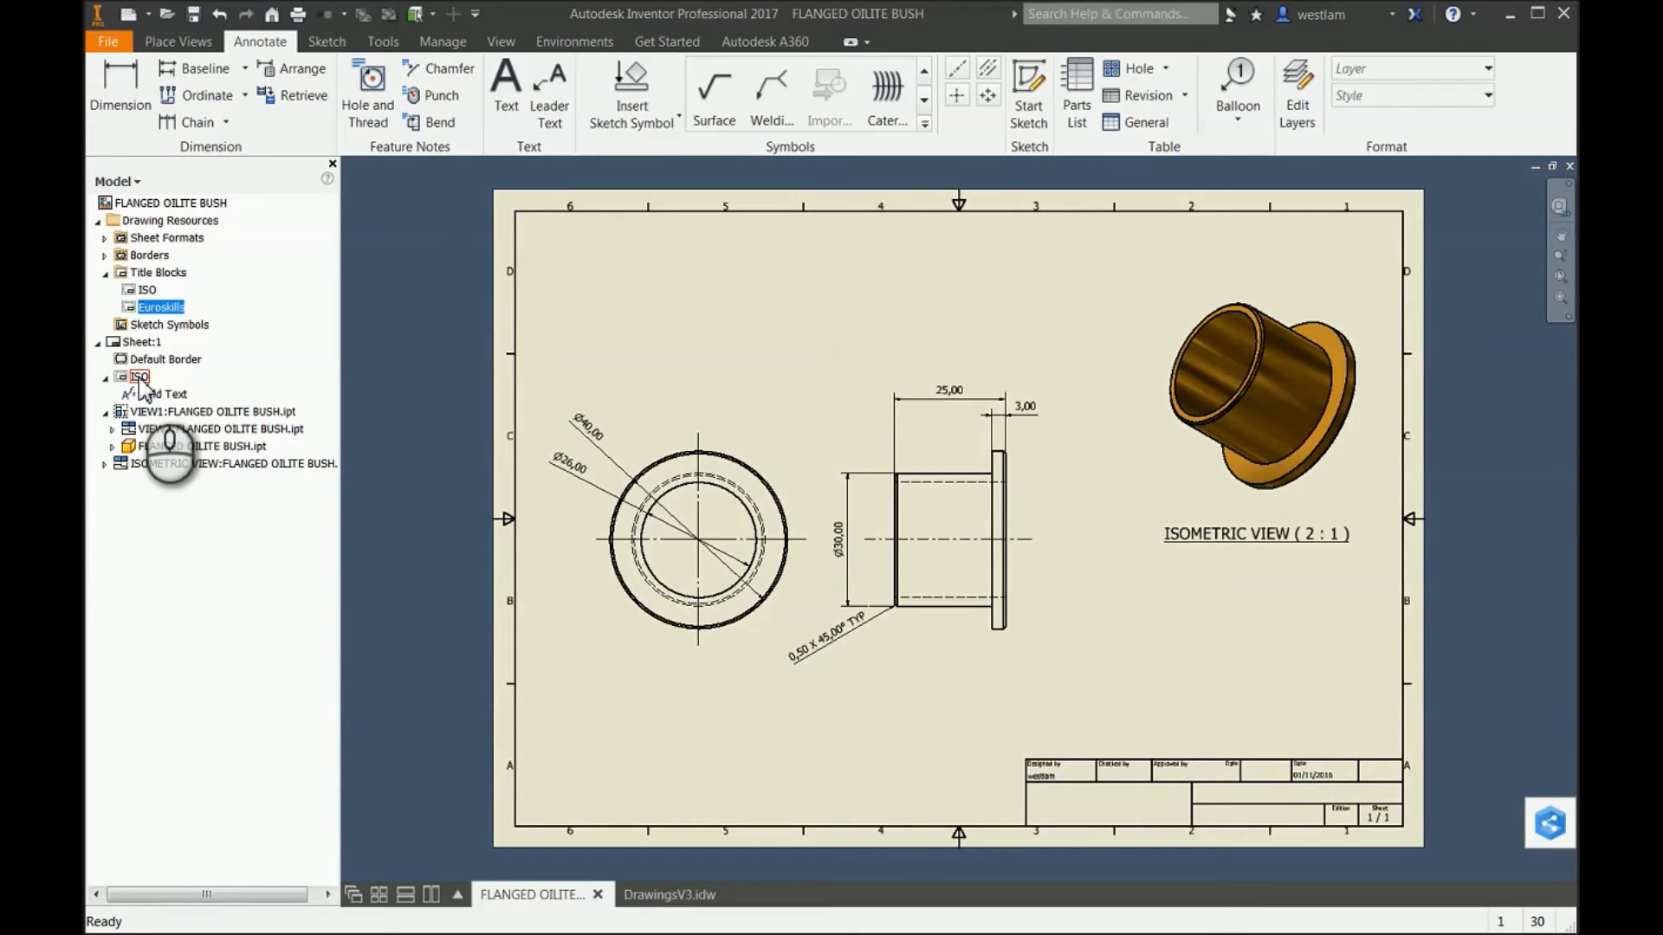
left_click(201, 412)
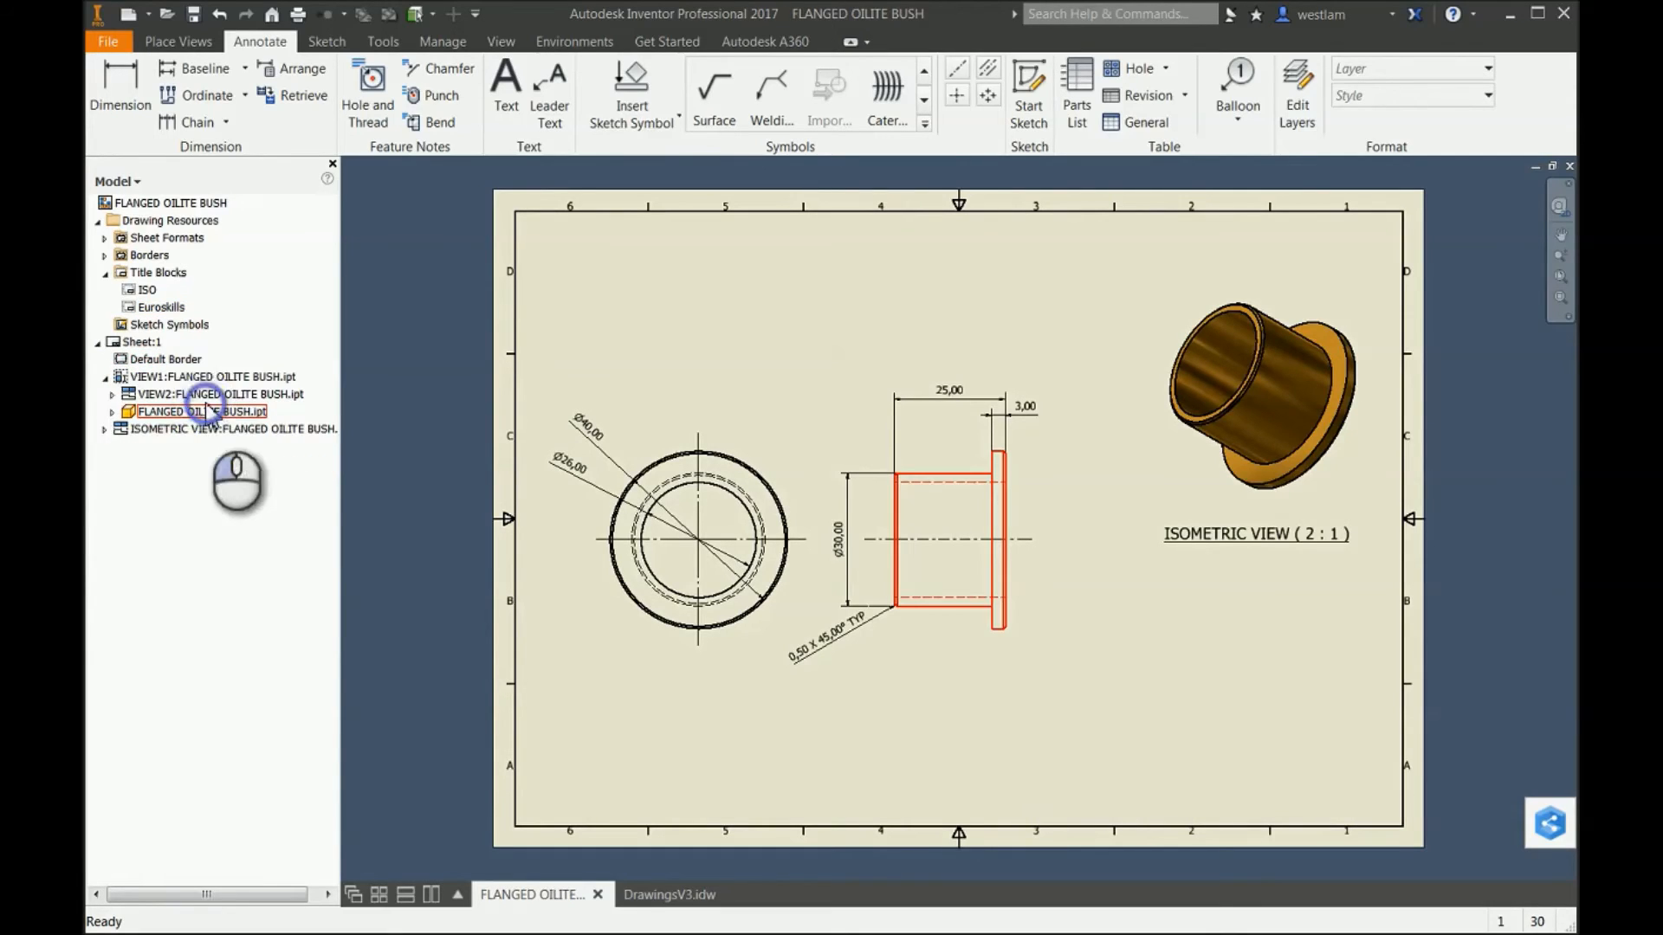
left_click(510, 518)
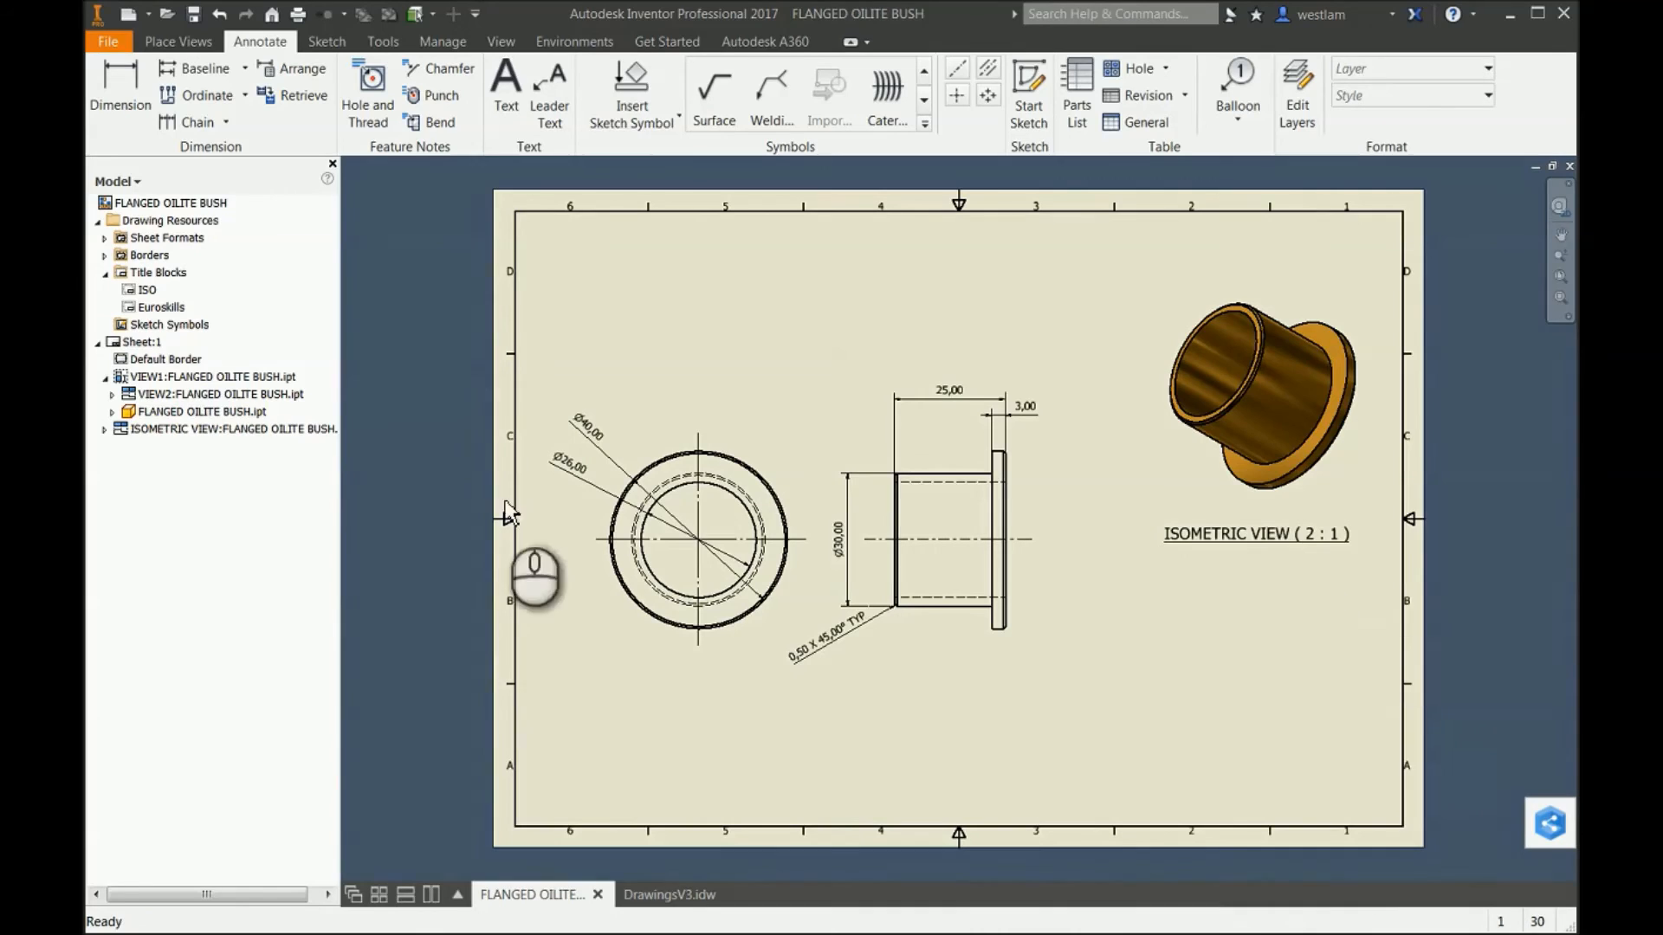
mouse_move(201, 360)
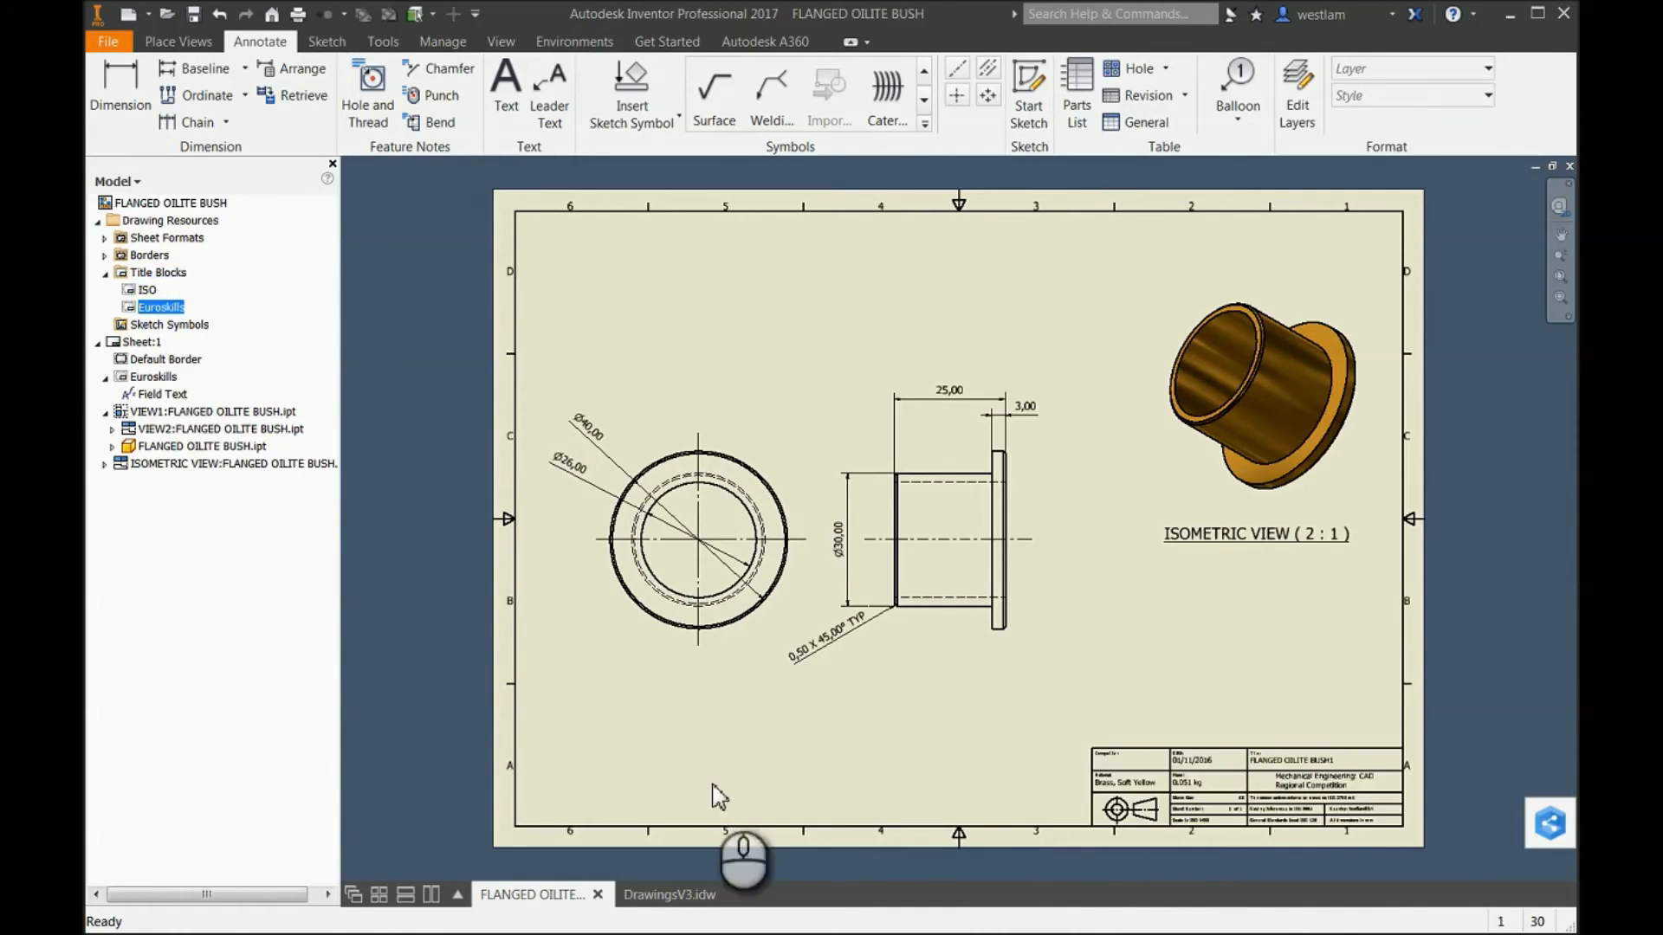
mouse_move(1153, 894)
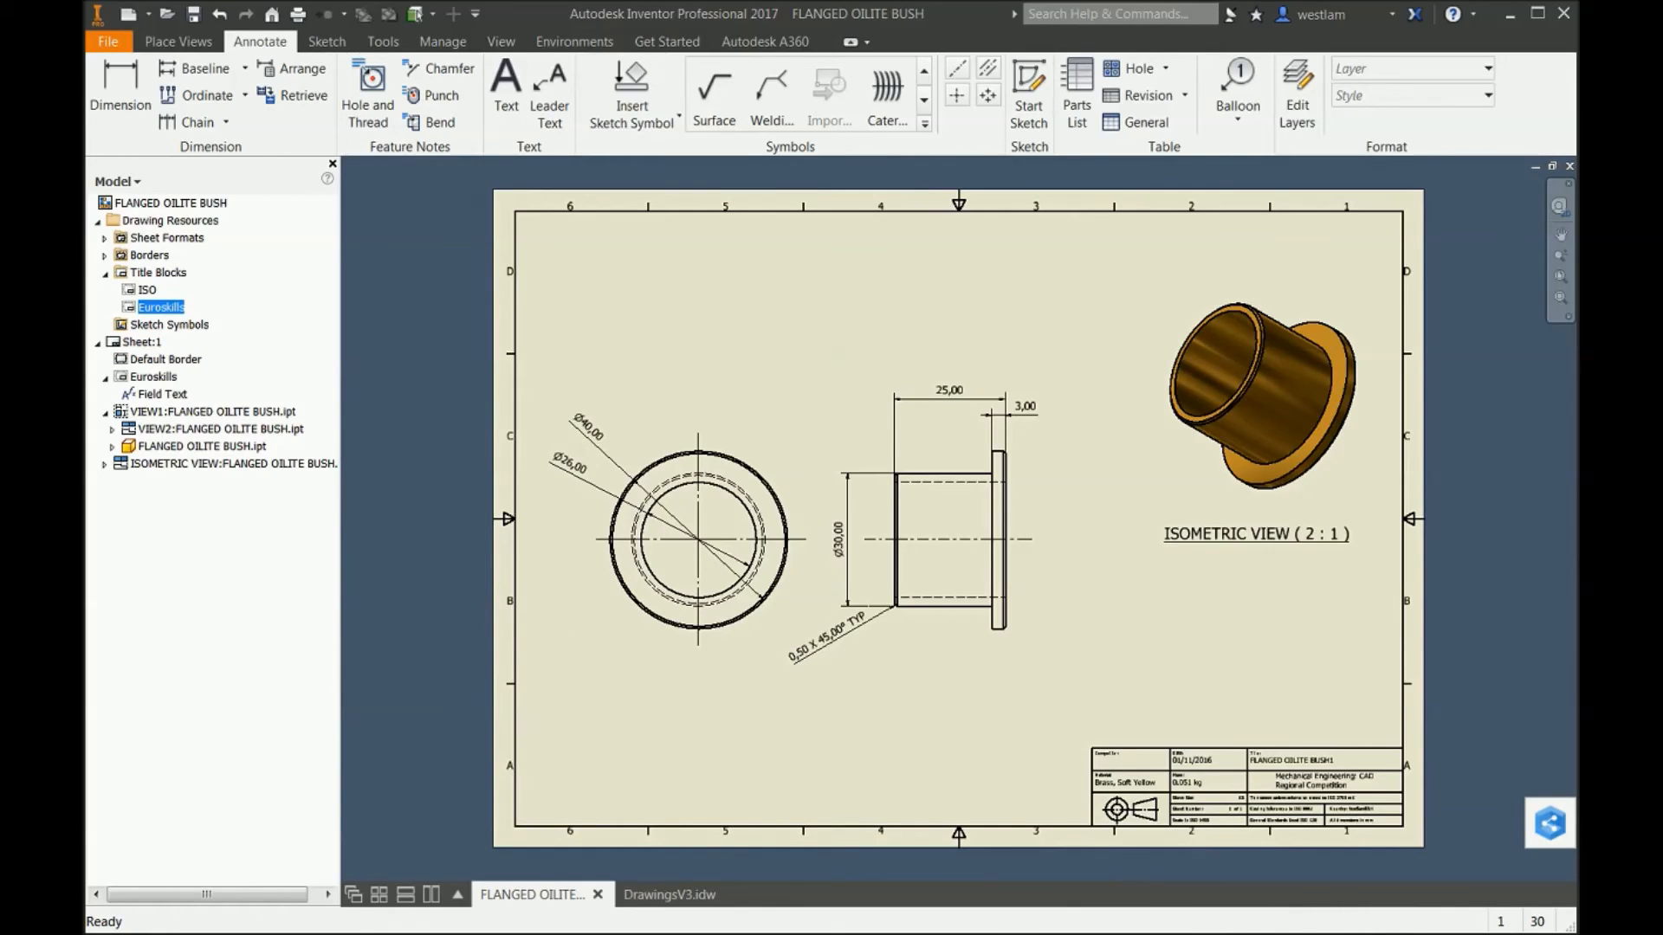
mouse_move(322, 581)
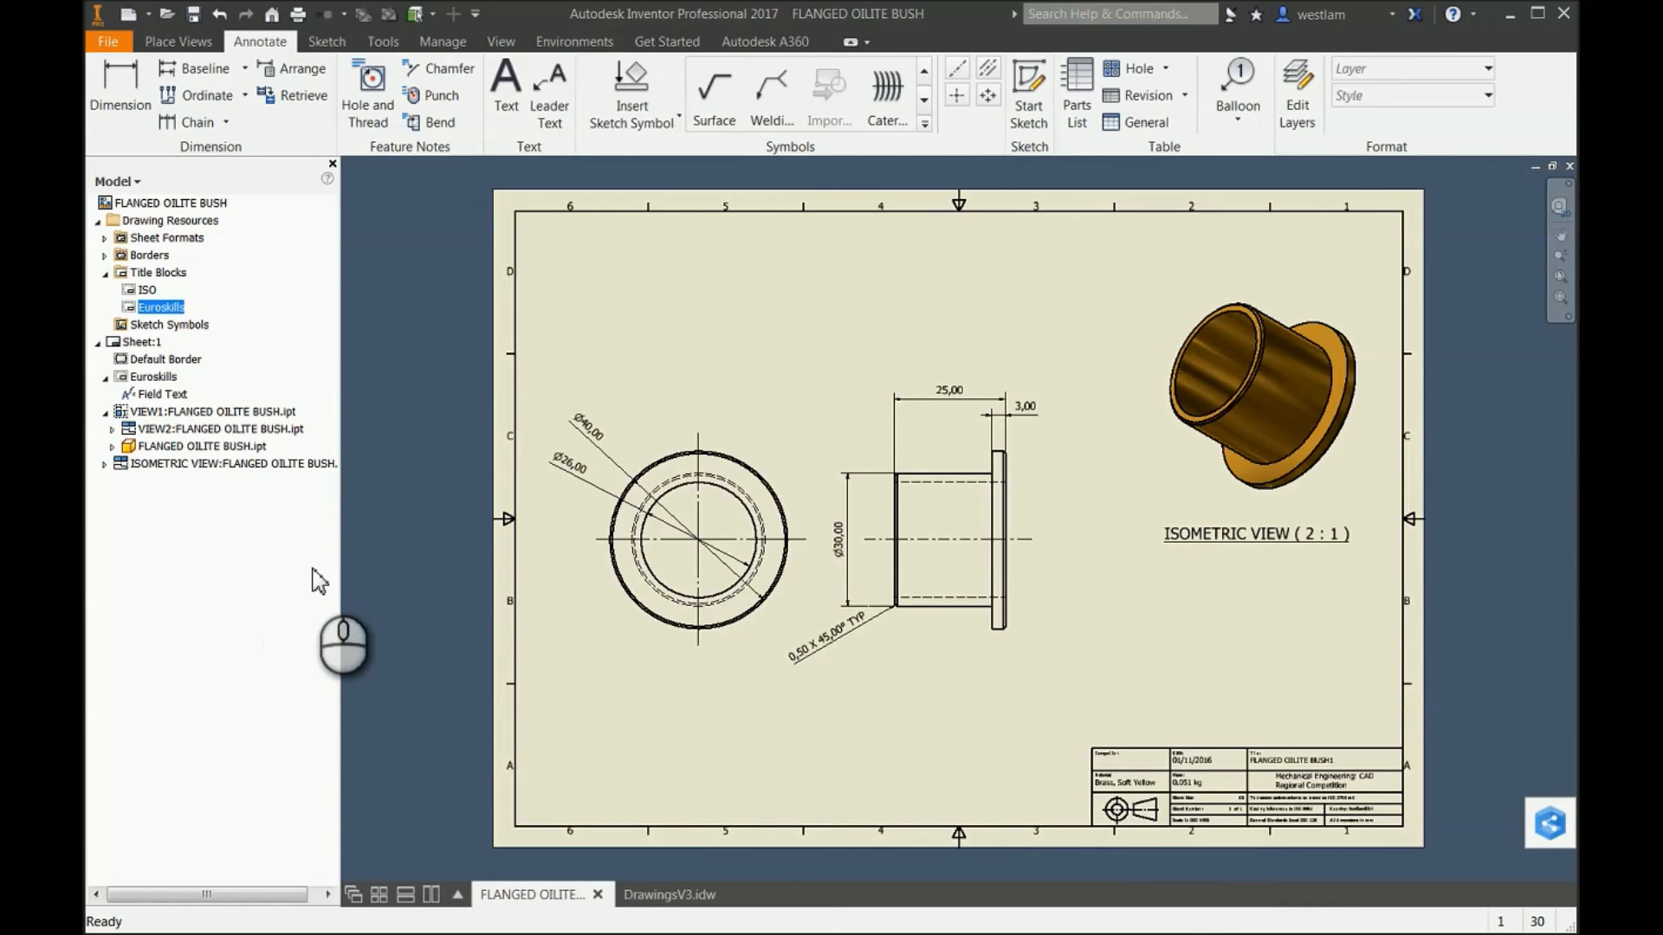